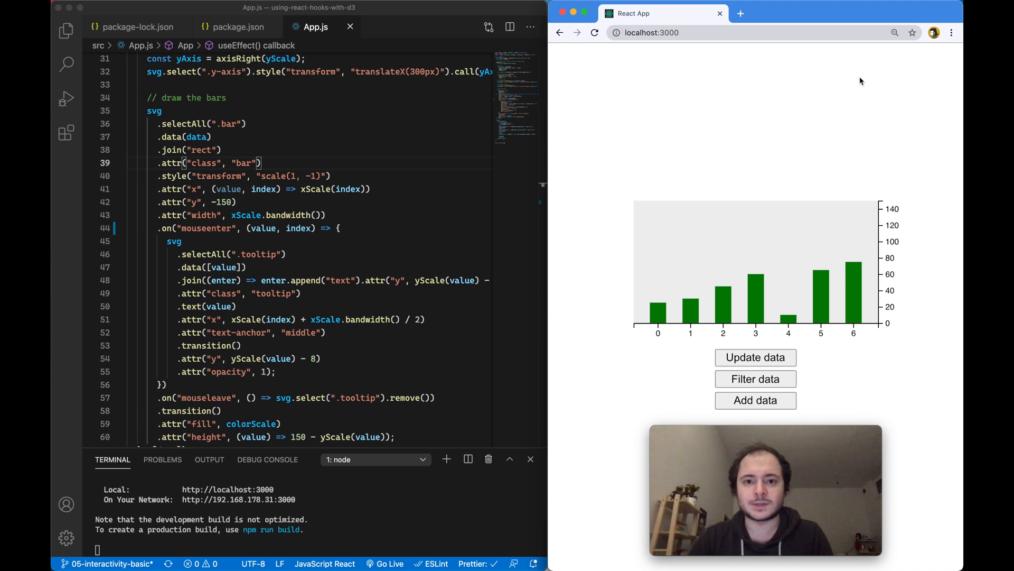
pyautogui.moveTo(871, 43)
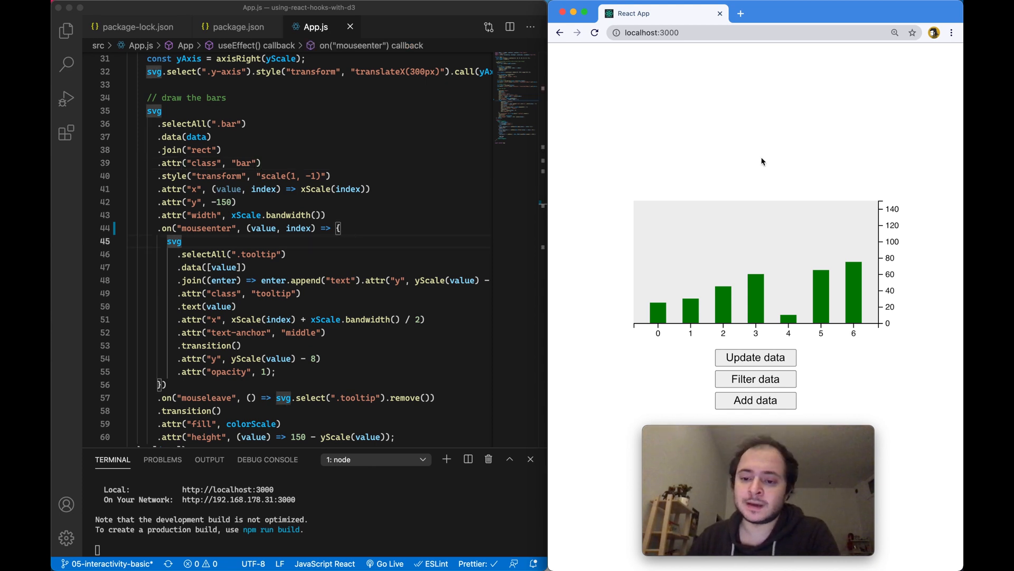
pyautogui.moveTo(773, 262)
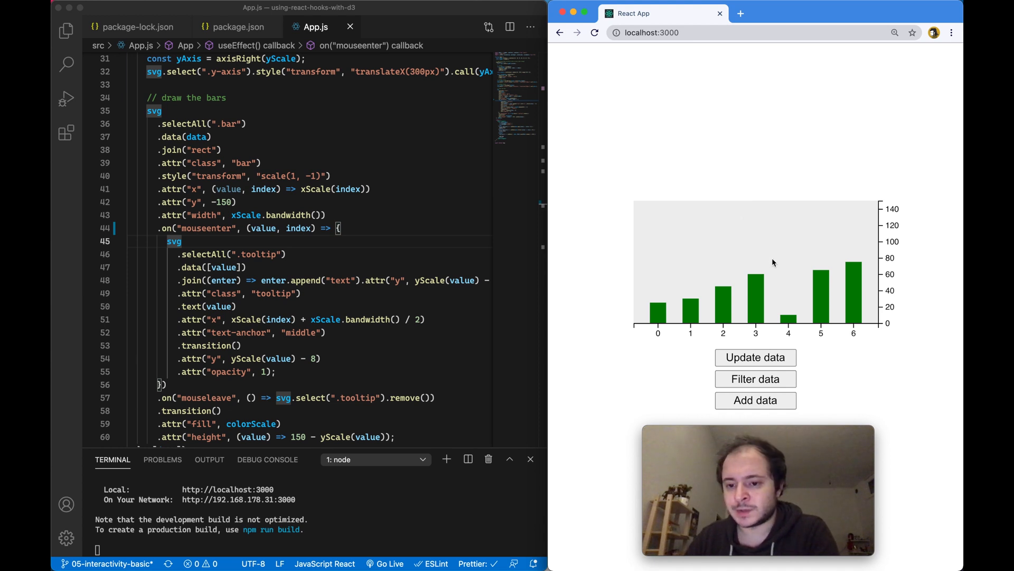
pyautogui.moveTo(700, 313)
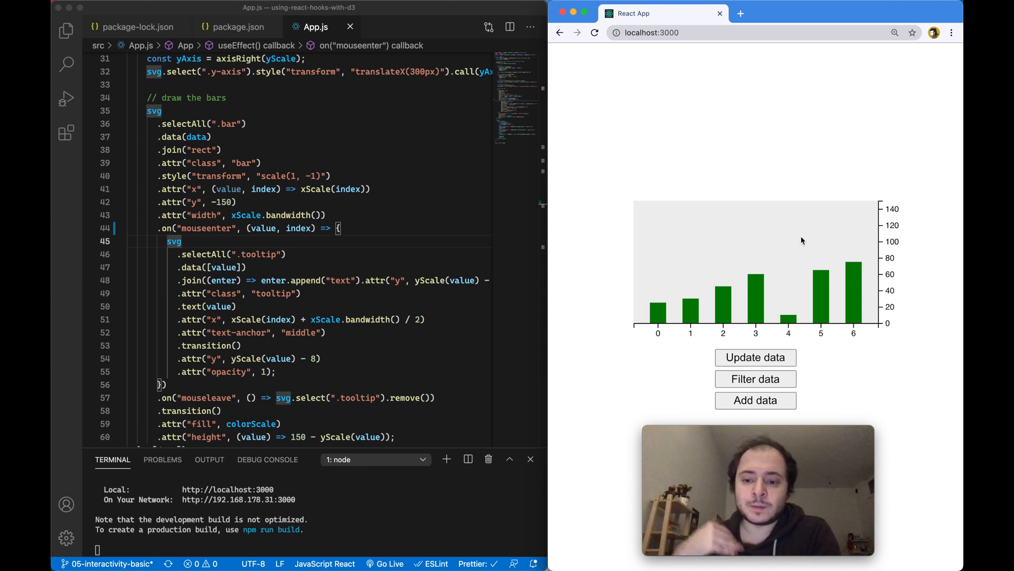
pyautogui.moveTo(757, 301)
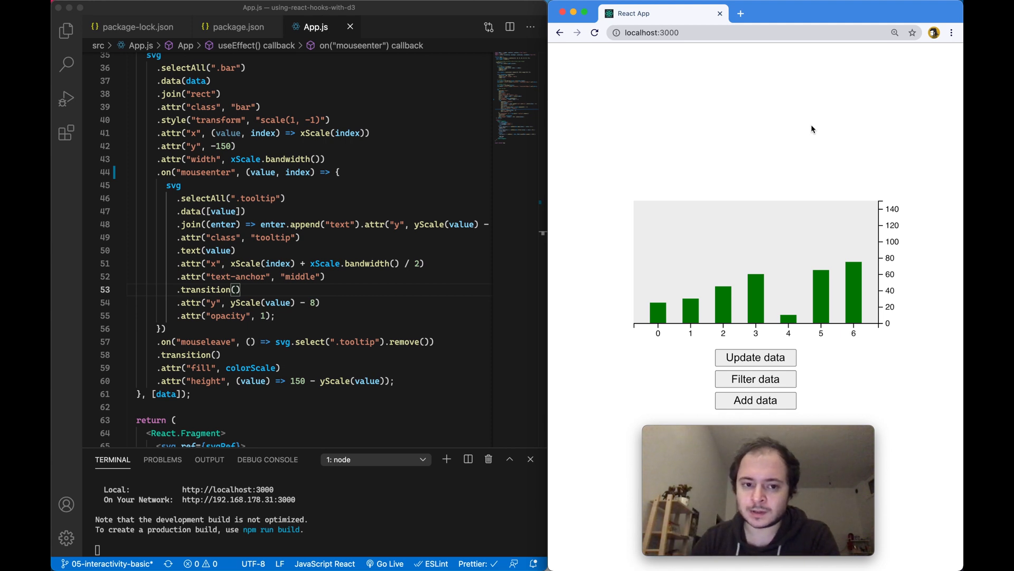
pyautogui.moveTo(756, 285)
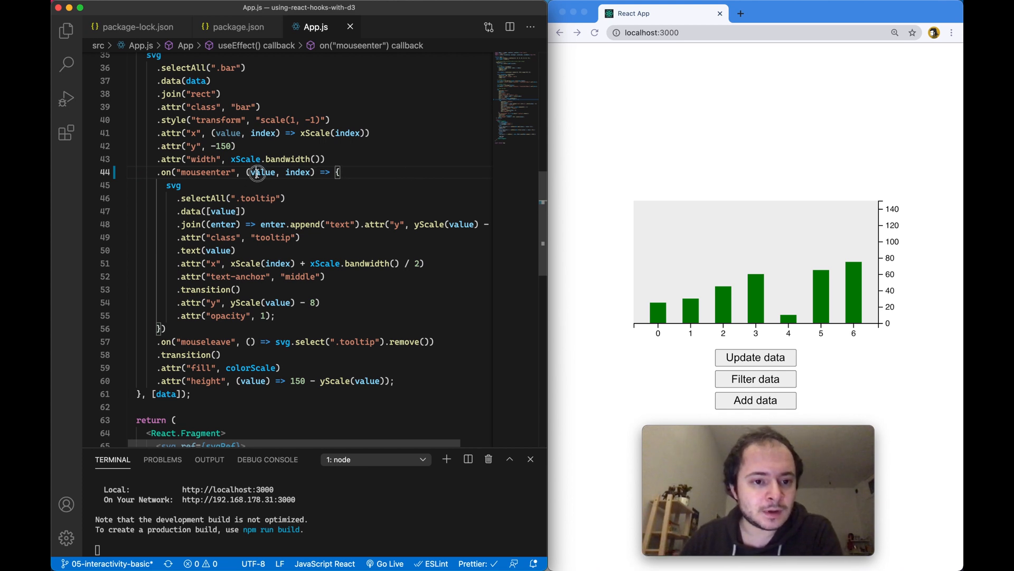
# Step: Rename the bar chart's mouseenter callback parameters in App.js to (event, value)
pyautogui.write('event')
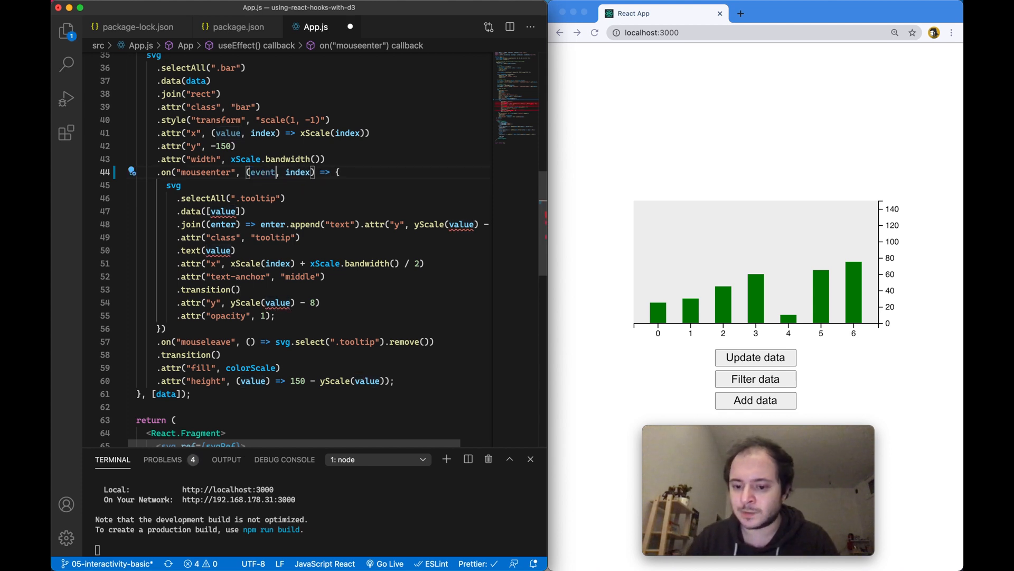
pyautogui.doubleClick(298, 172)
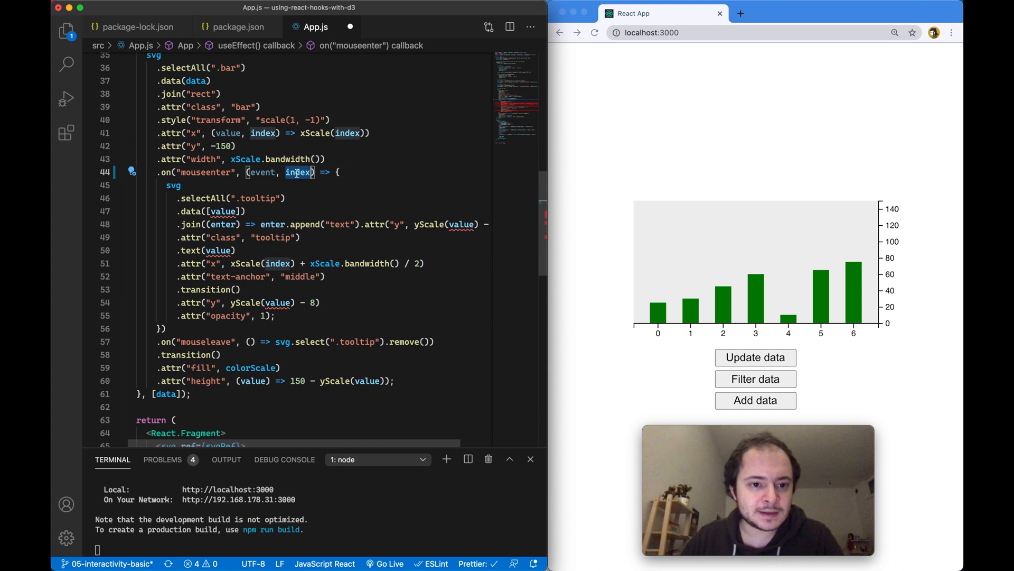
pyautogui.write('value')
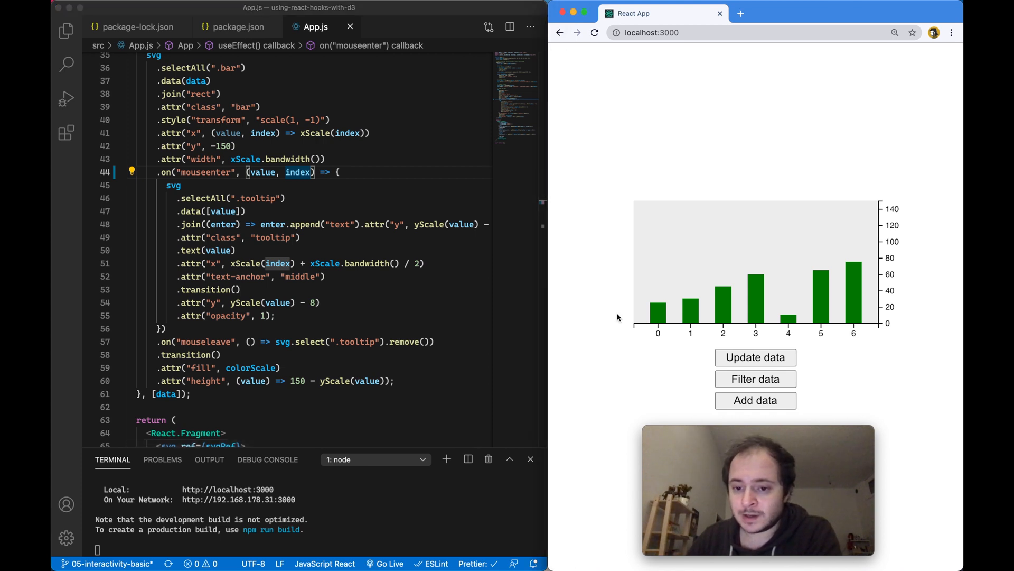
pyautogui.moveTo(722, 316)
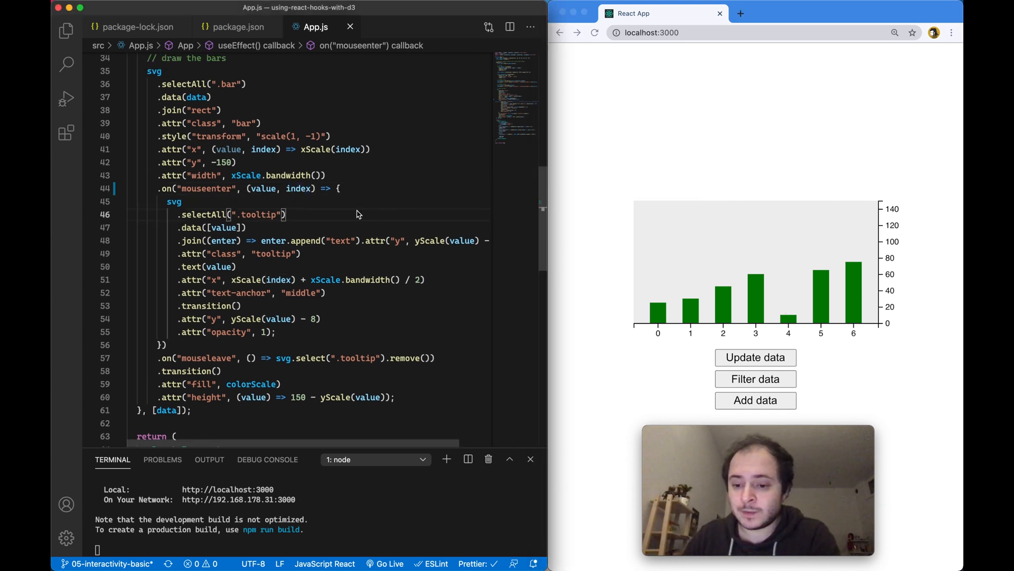
pyautogui.doubleClick(263, 188)
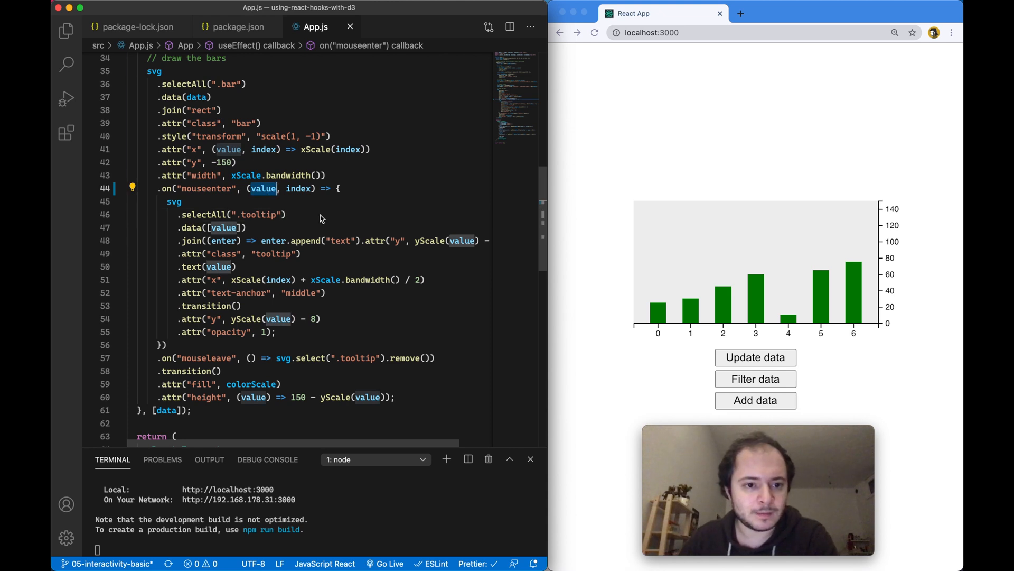
pyautogui.write('event')
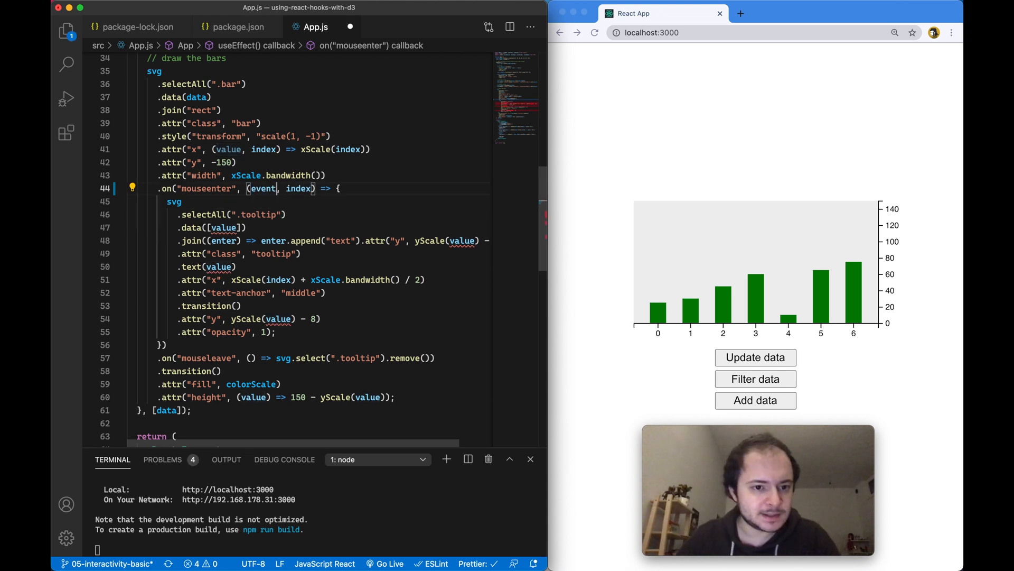
pyautogui.doubleClick(298, 188)
pyautogui.write('valu')
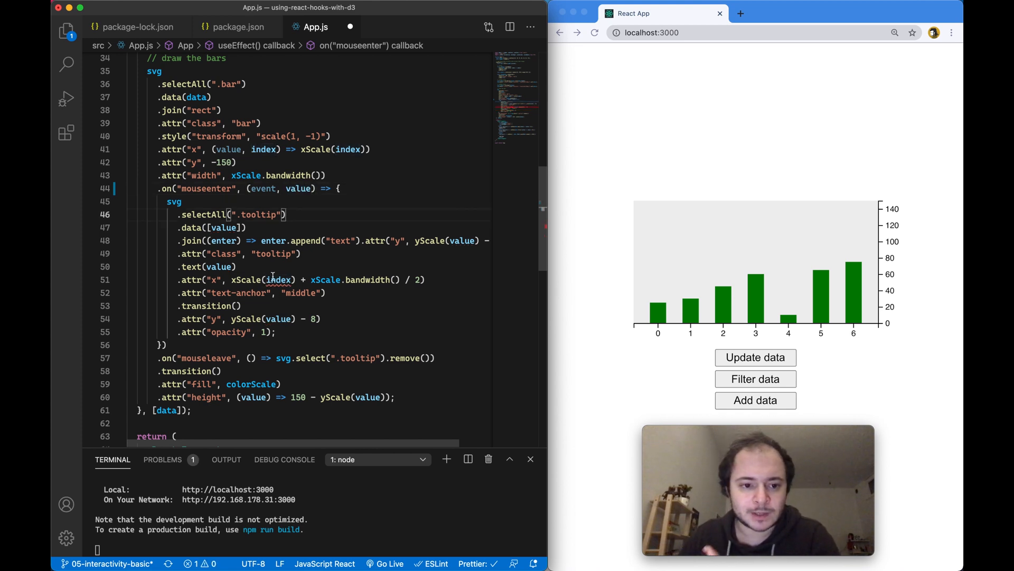
pyautogui.doubleClick(279, 280)
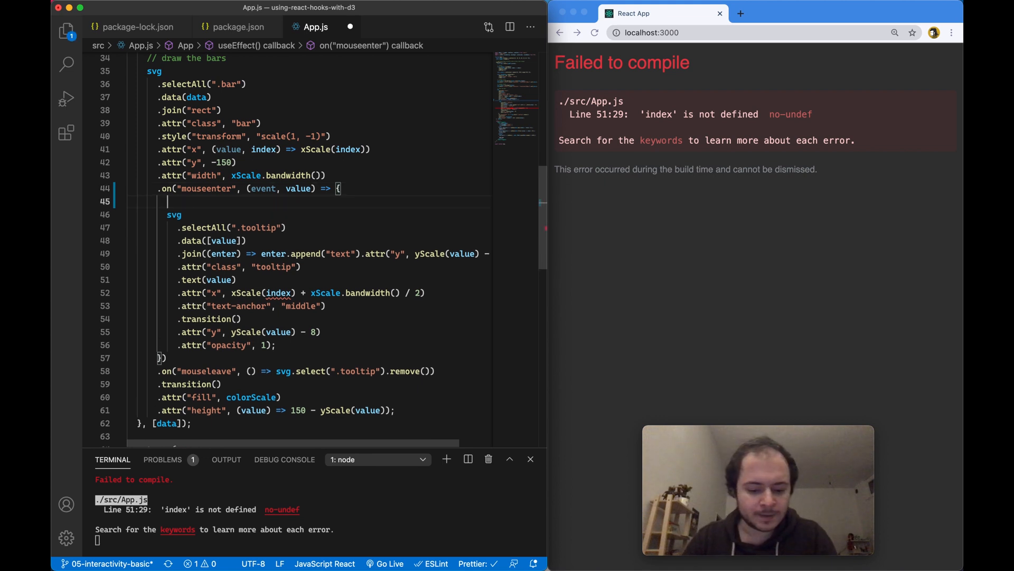
# Step: Add const index = svg.selectAll(".bar").nodes().indexOf(event.target) atop the mouseenter handler
pyautogui.write('svg.selectAll(".bar')
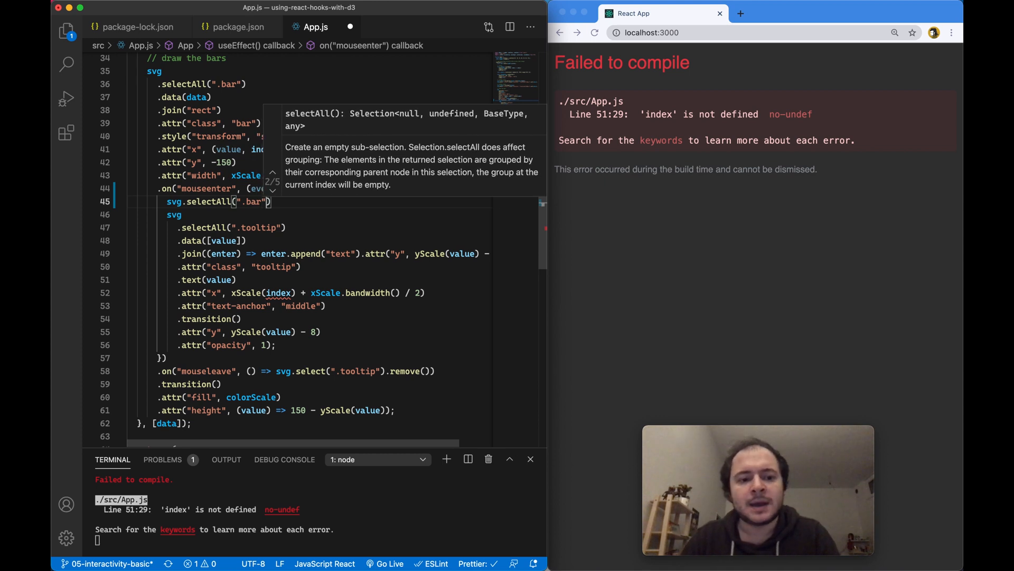
pyautogui.write('.nodes(')
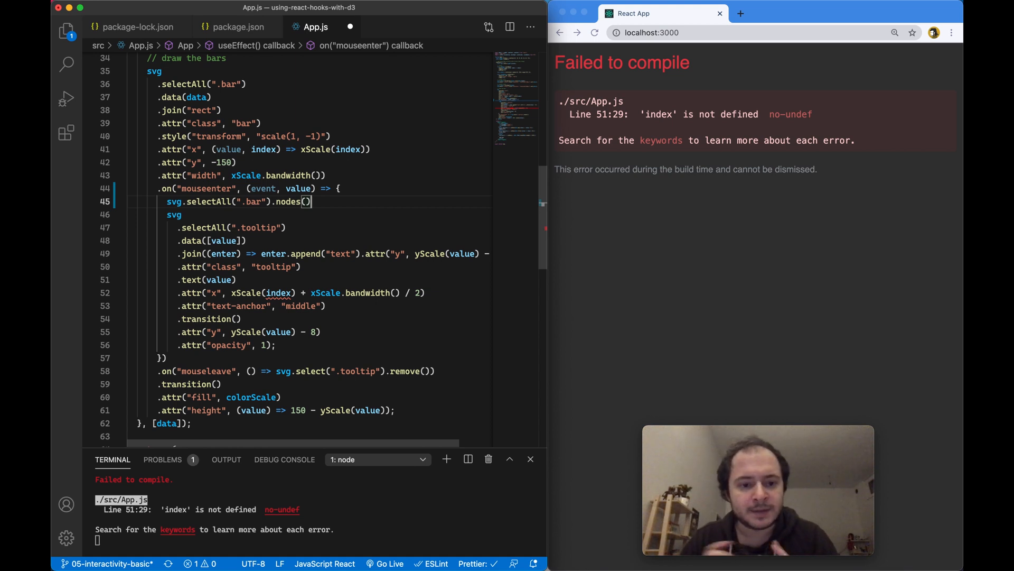
pyautogui.write('.indexOf(')
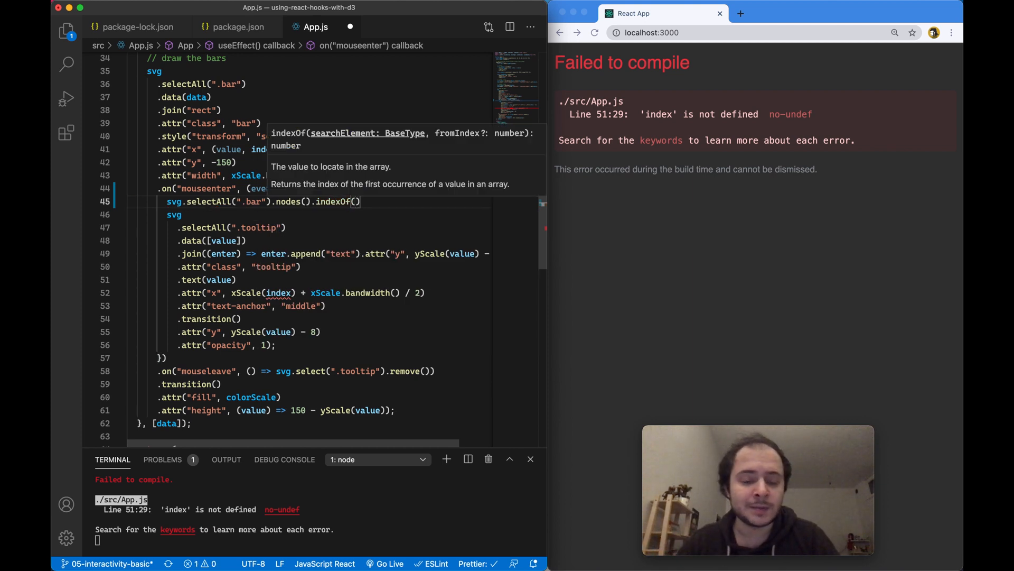
pyautogui.write('event')
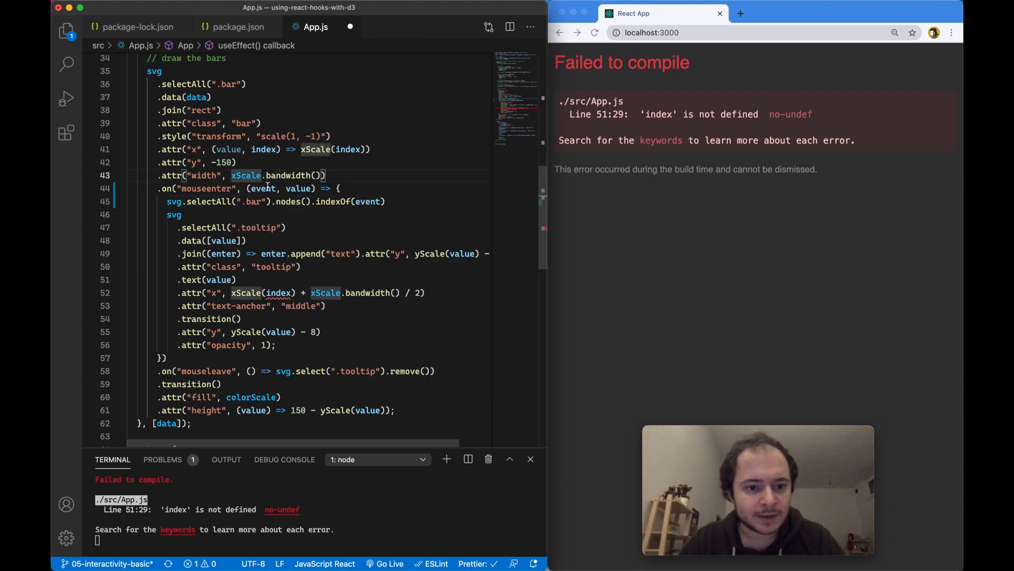
pyautogui.write('.)')
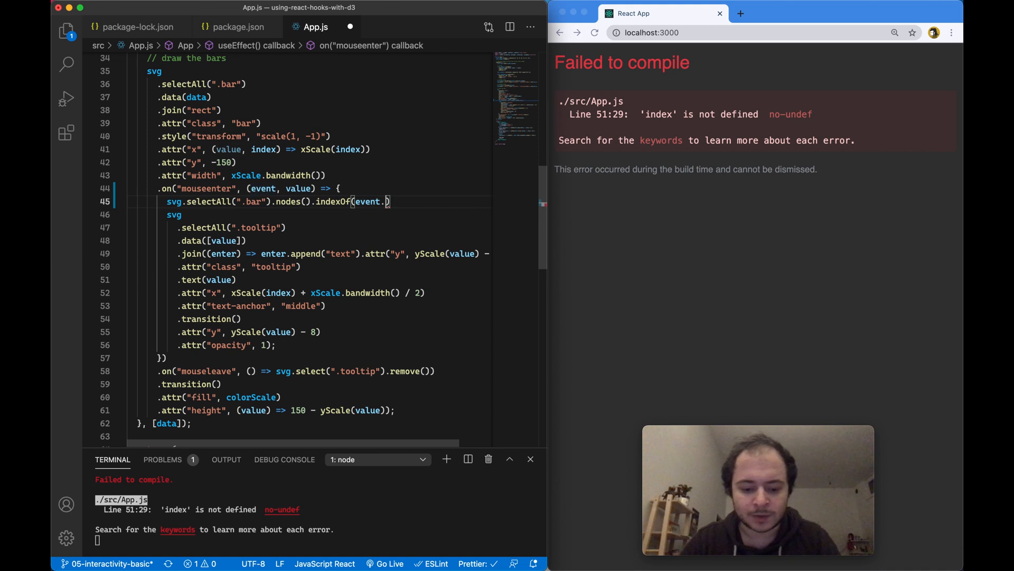
pyautogui.write('target')
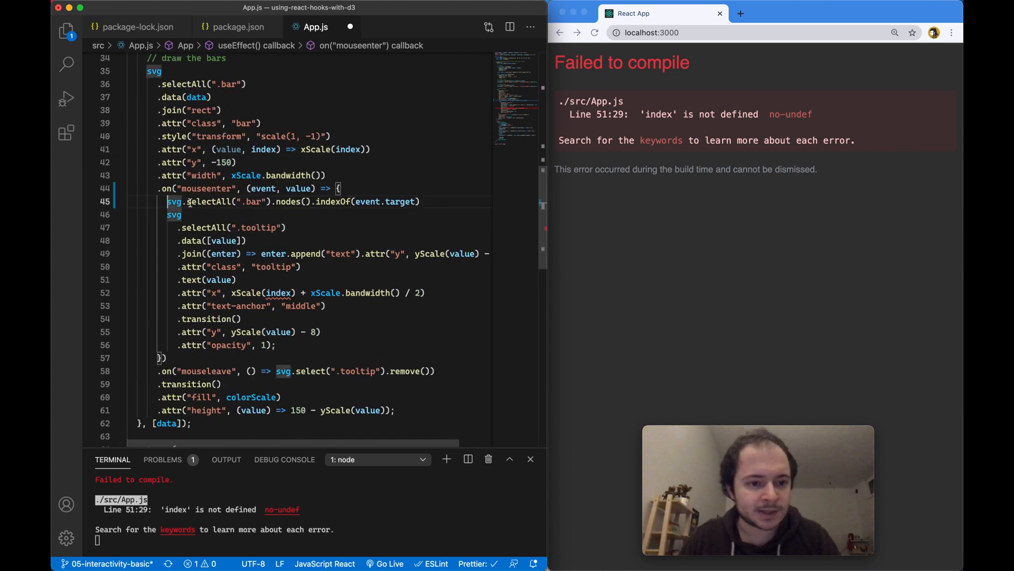
pyautogui.write('const')
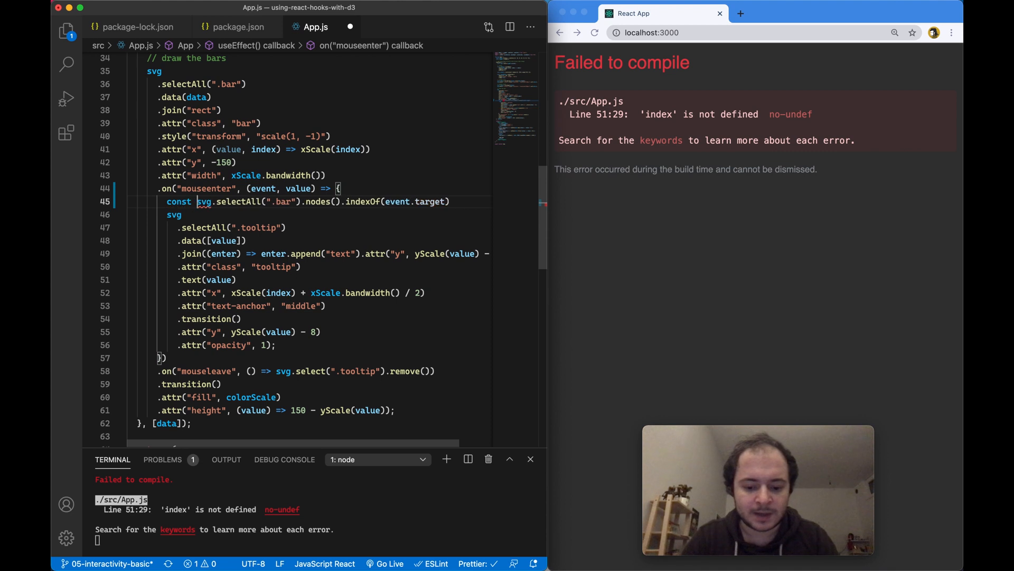
pyautogui.write('index =')
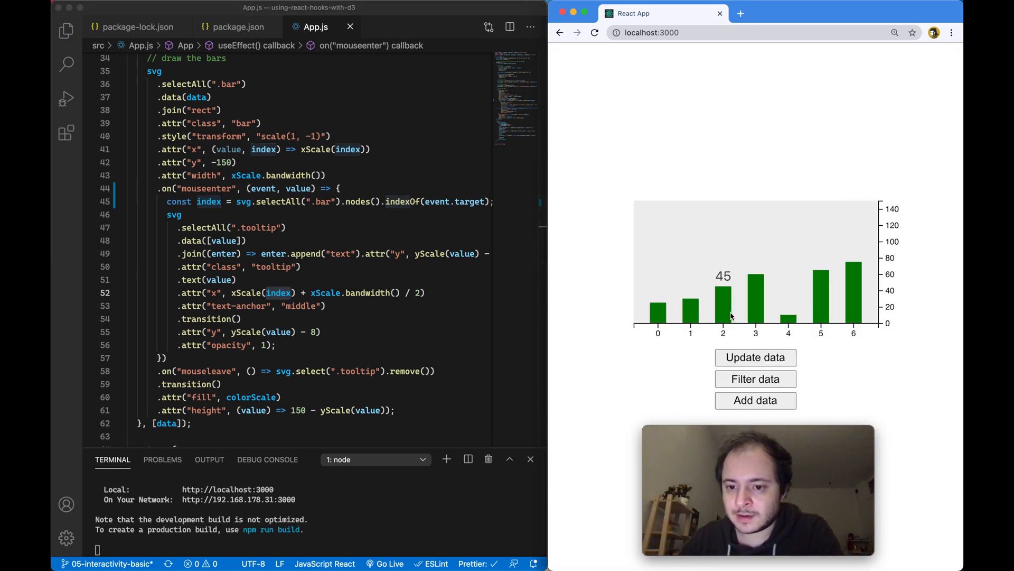
pyautogui.moveTo(756, 311)
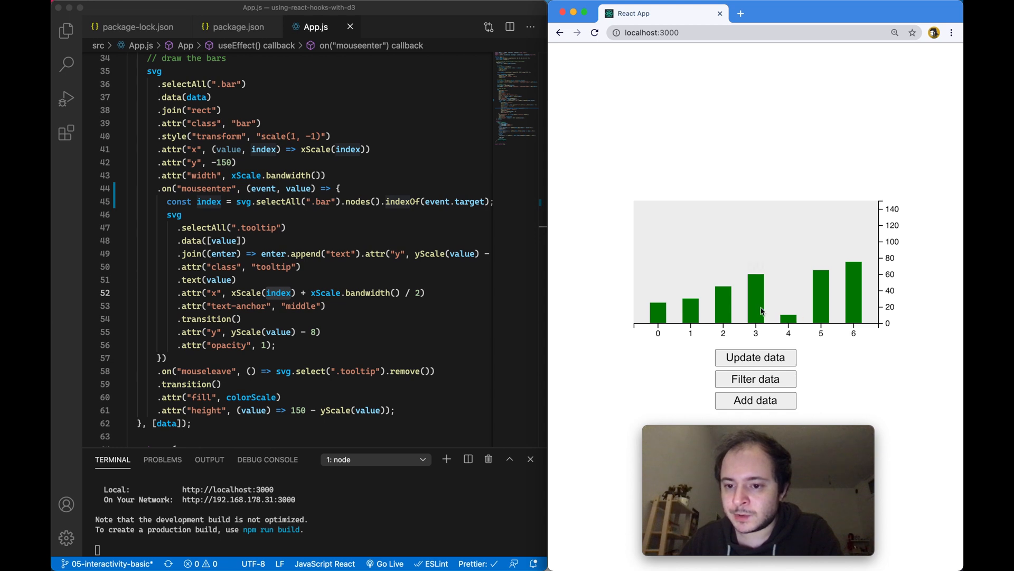
pyautogui.click(408, 26)
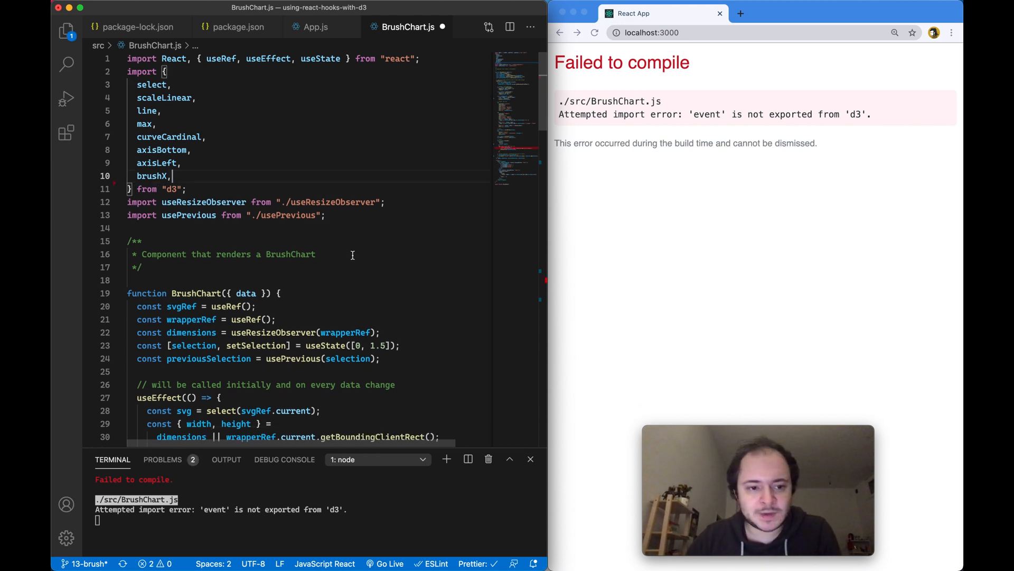
# Step: Add an event parameter to the brush's "start brush end" listener in BrushChart.js
pyautogui.scroll(-3)
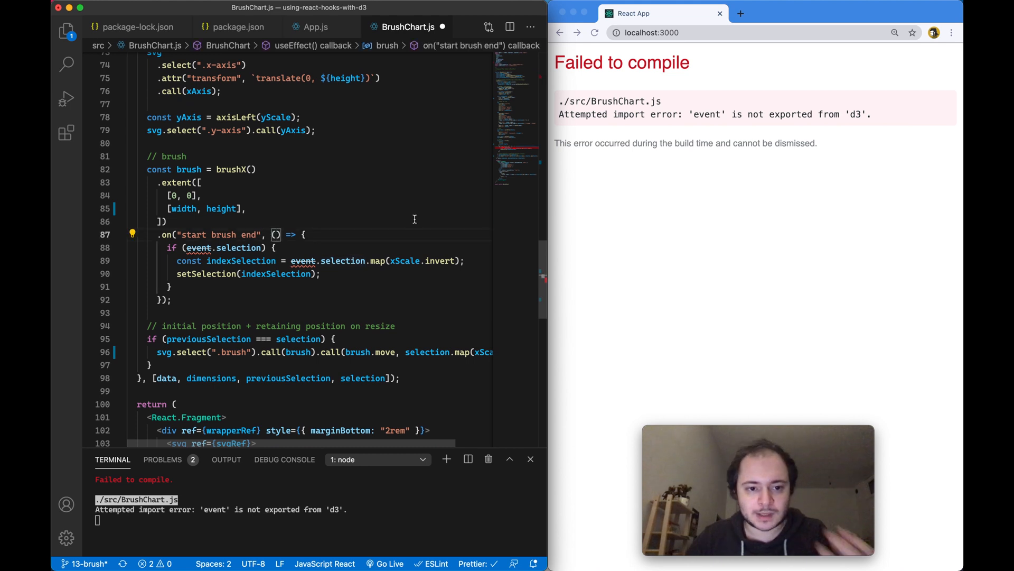
pyautogui.write('event')
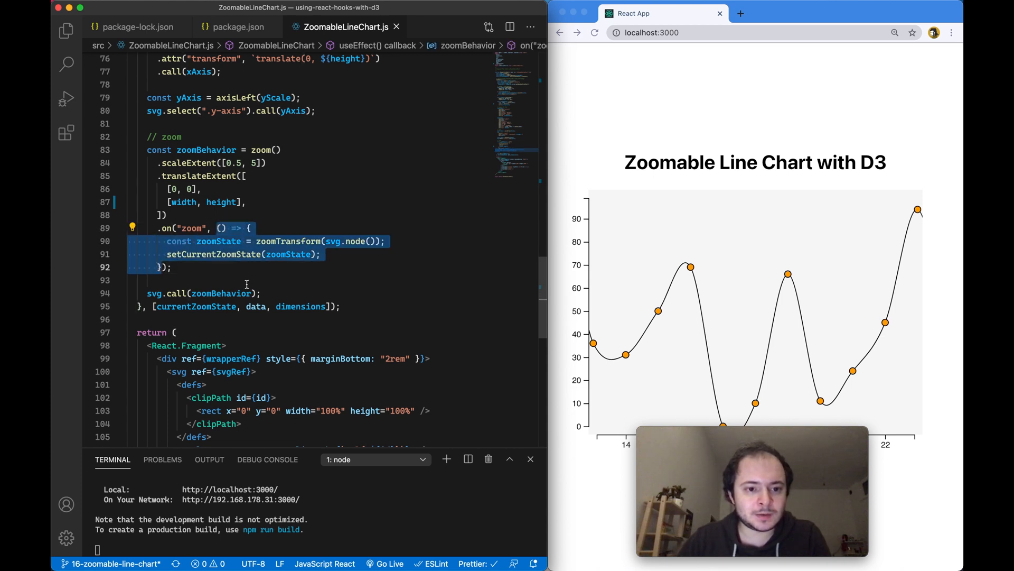
# Step: Give the zoom listener an event parameter, use event.transform, and drop the zoomTransform import
pyautogui.click(246, 280)
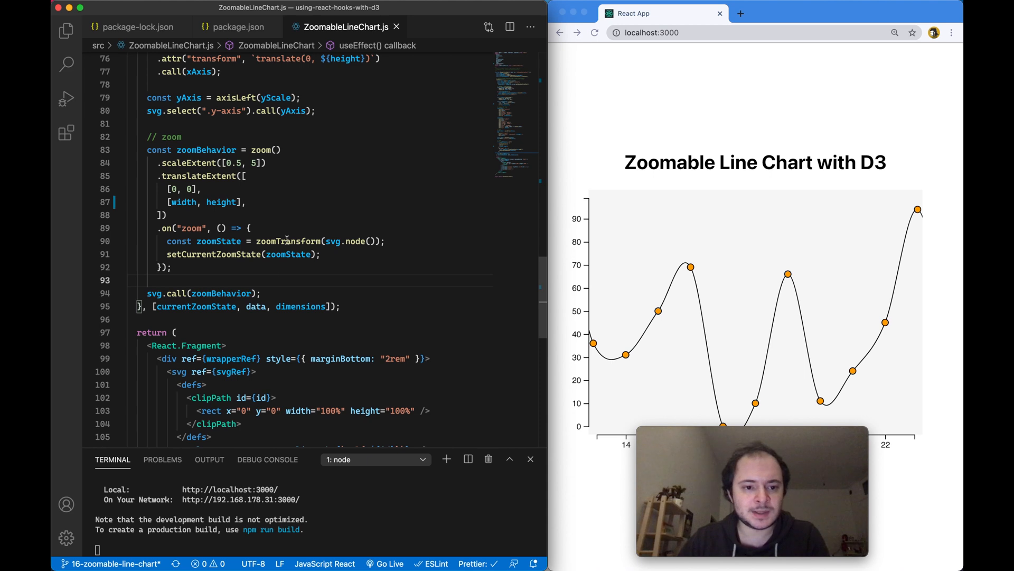
pyautogui.doubleClick(288, 241)
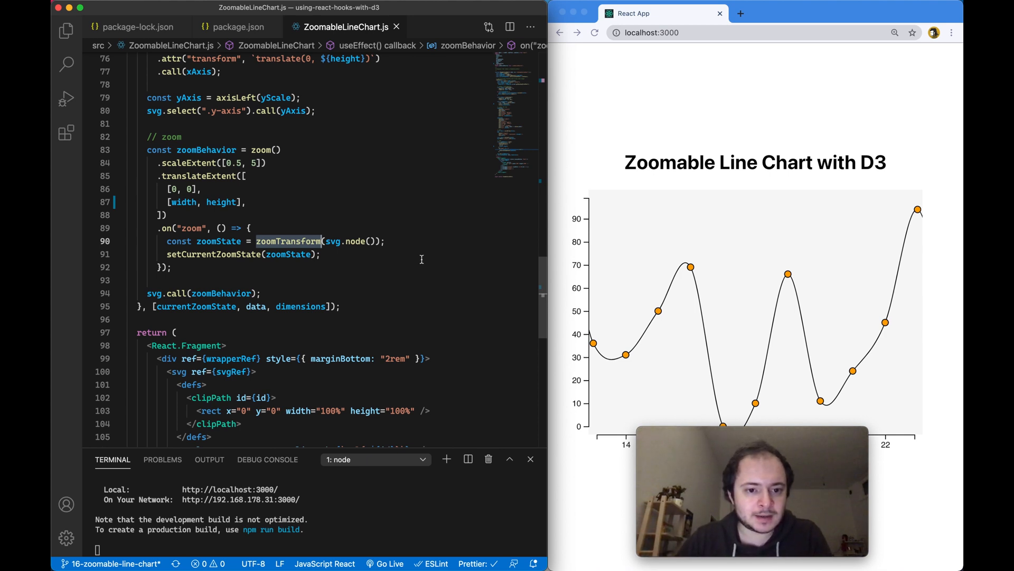
pyautogui.click(401, 252)
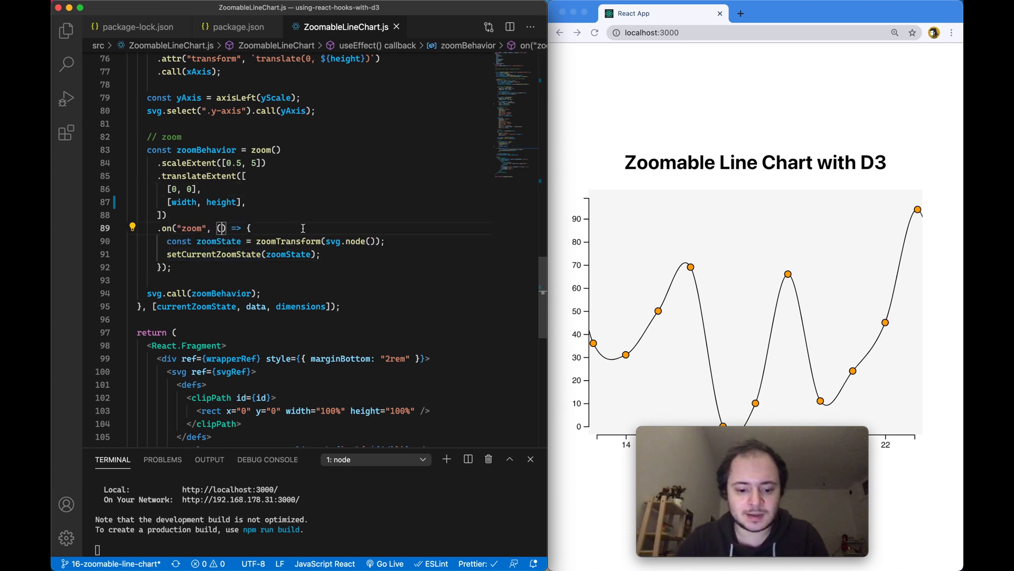
pyautogui.write('event')
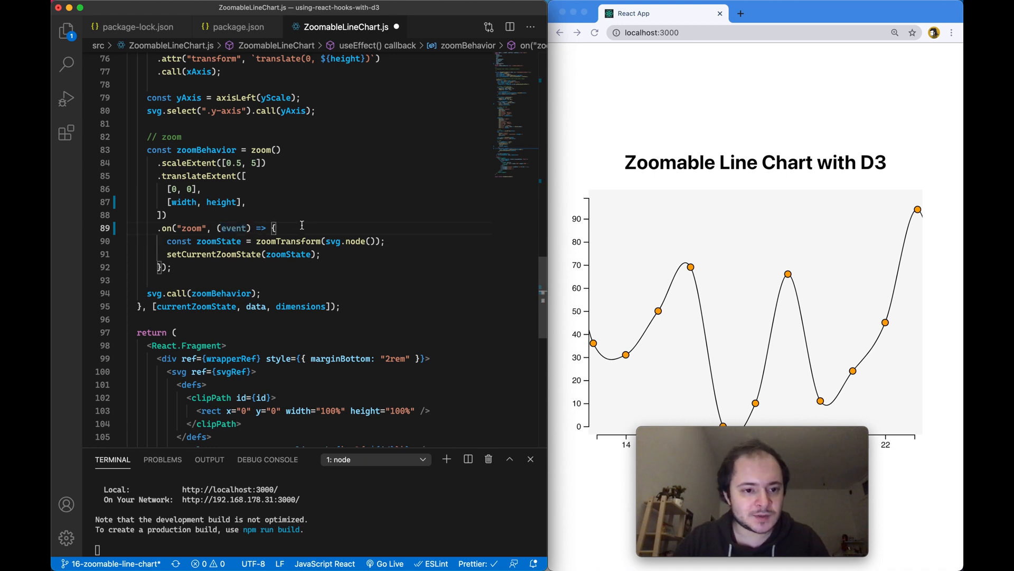
pyautogui.moveTo(219, 241)
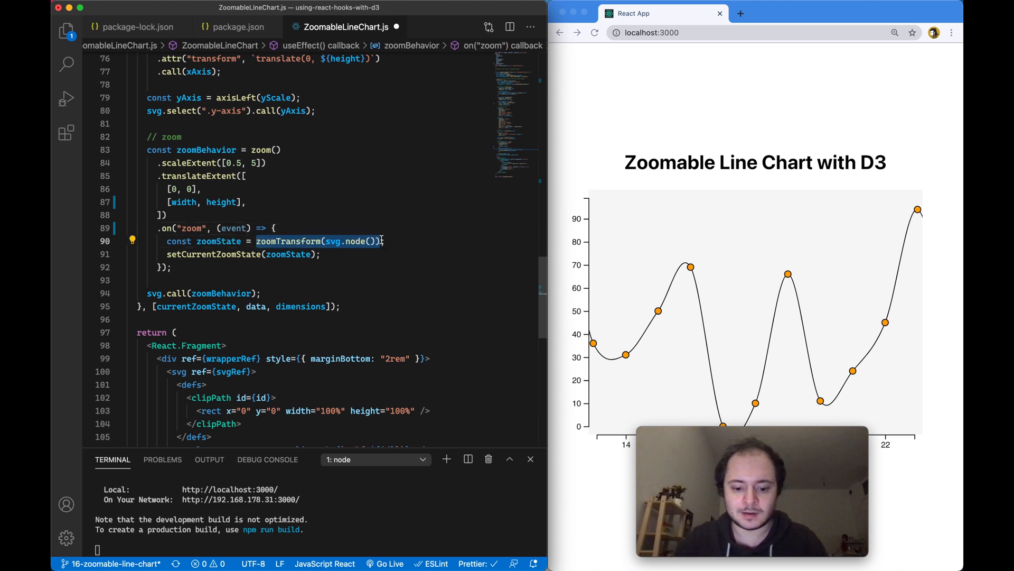
pyautogui.write('event.transform')
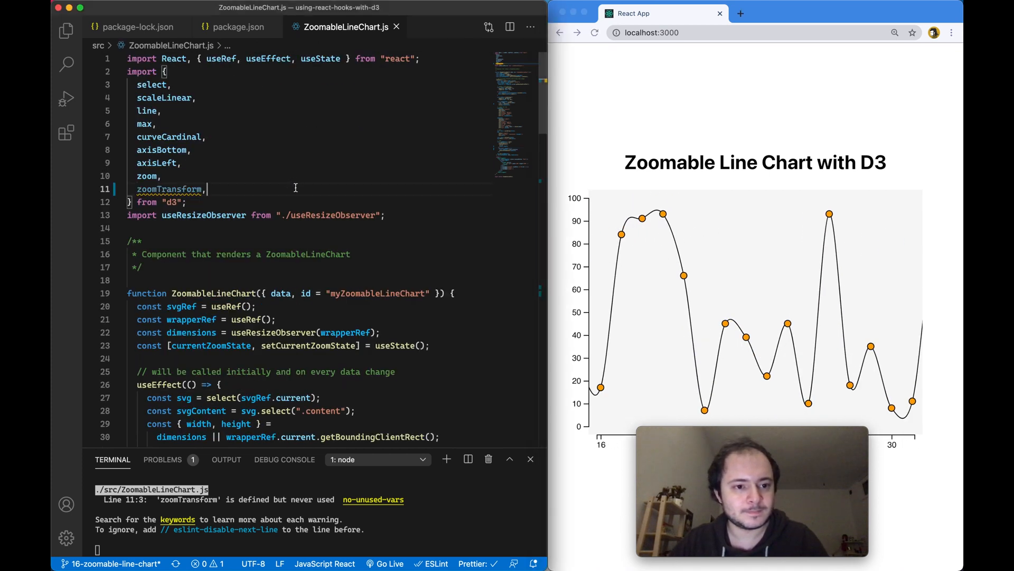
pyautogui.press('Backspace')
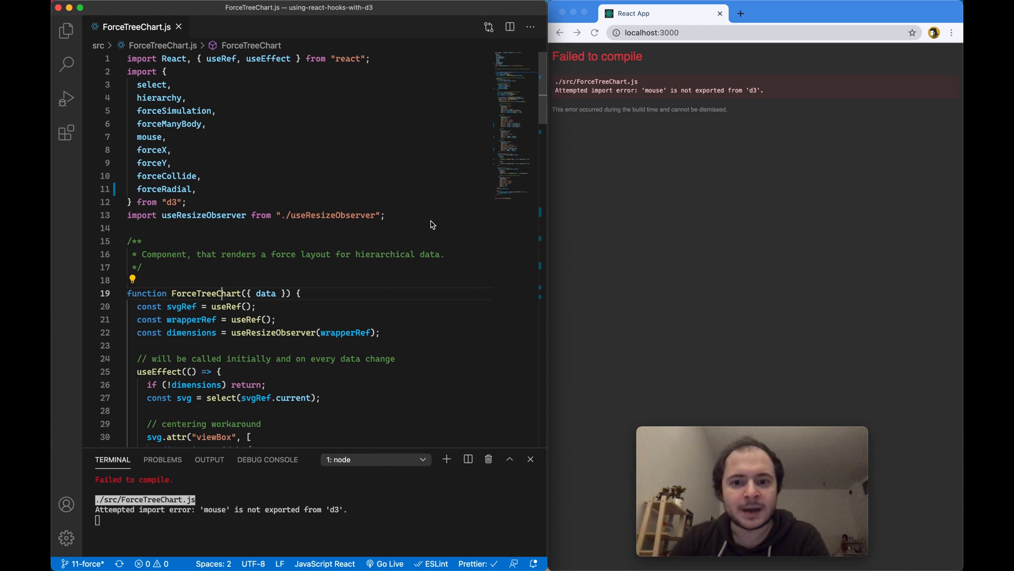
pyautogui.moveTo(423, 225)
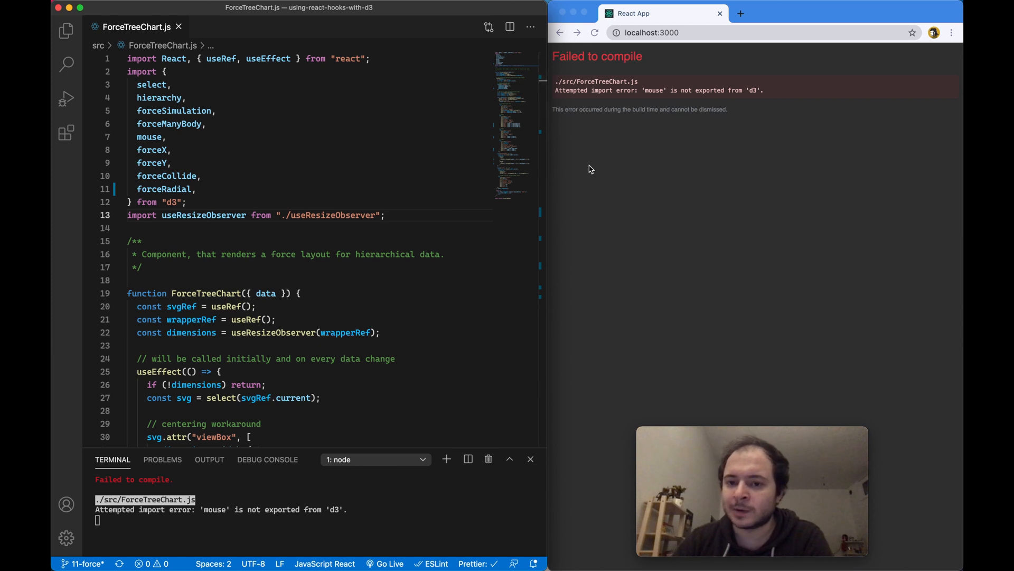
pyautogui.moveTo(669, 124)
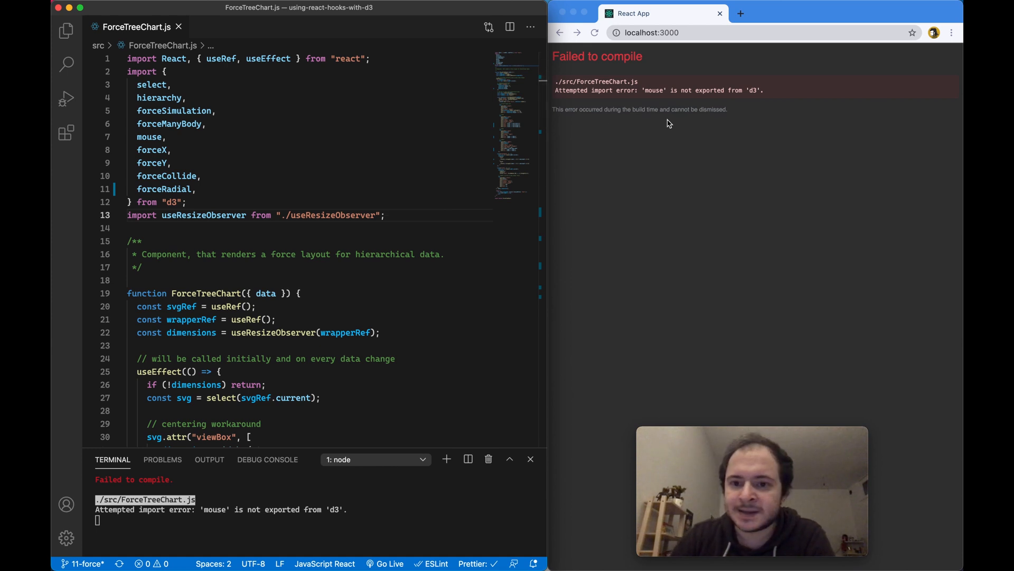
# Step: Open ForceTreeChart.js at the mouse entry in its d3 imports
pyautogui.click(167, 137)
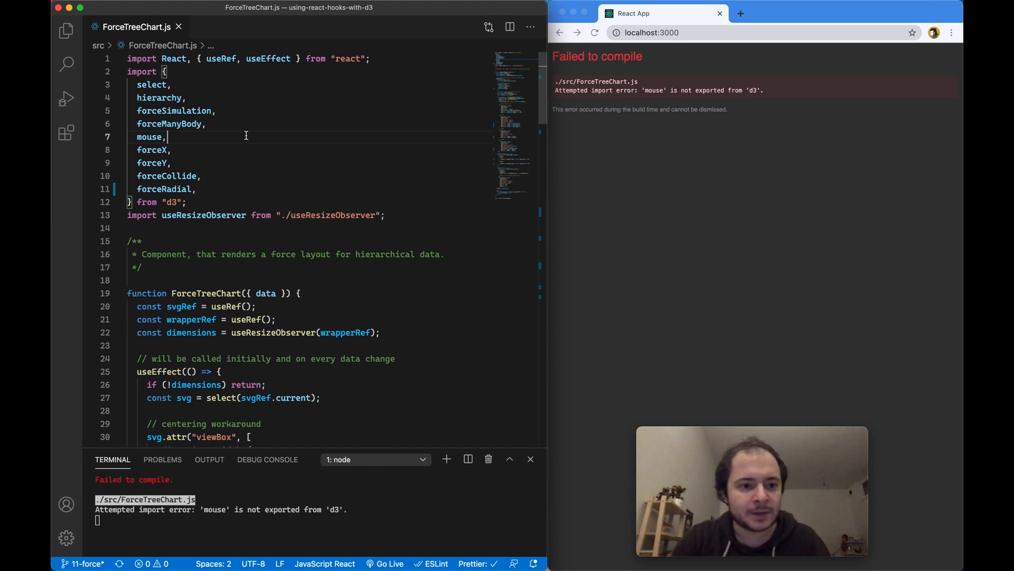
# Step: Add event to the mousemove and click callbacks, replacing mouse(svgRef.current) with pointer(event)
pyautogui.scroll(-3)
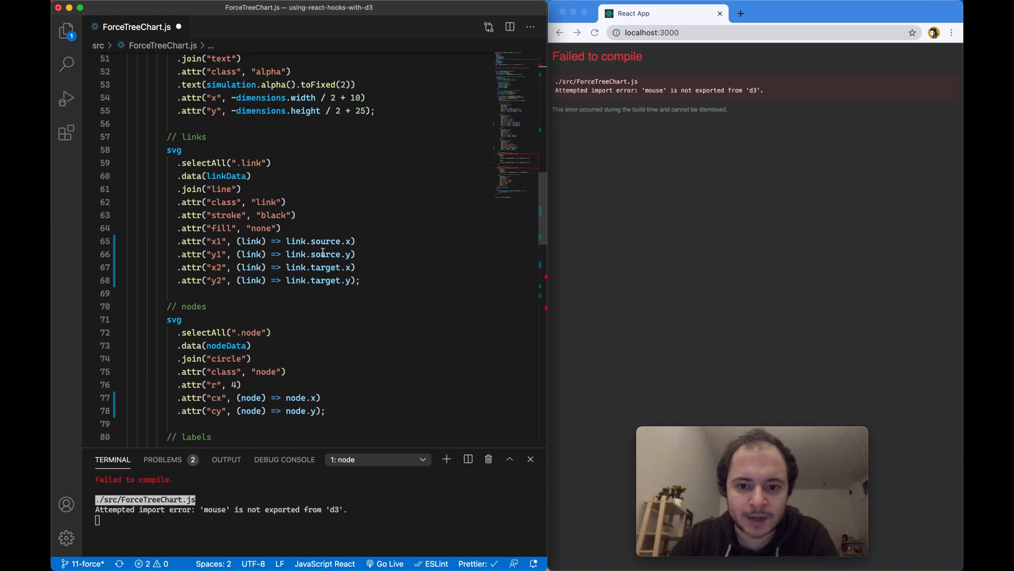
pyautogui.scroll(-3)
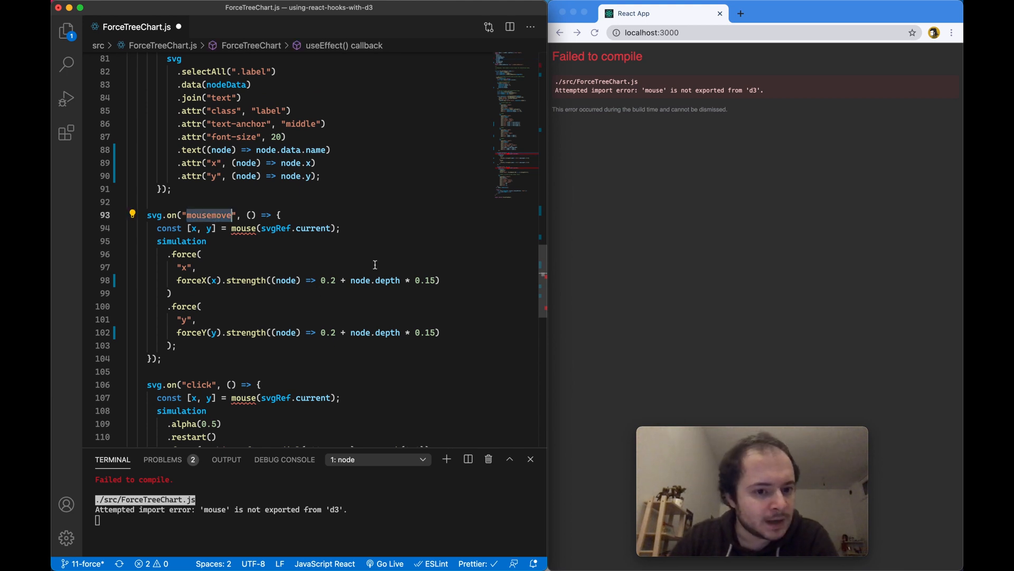
pyautogui.moveTo(243, 228)
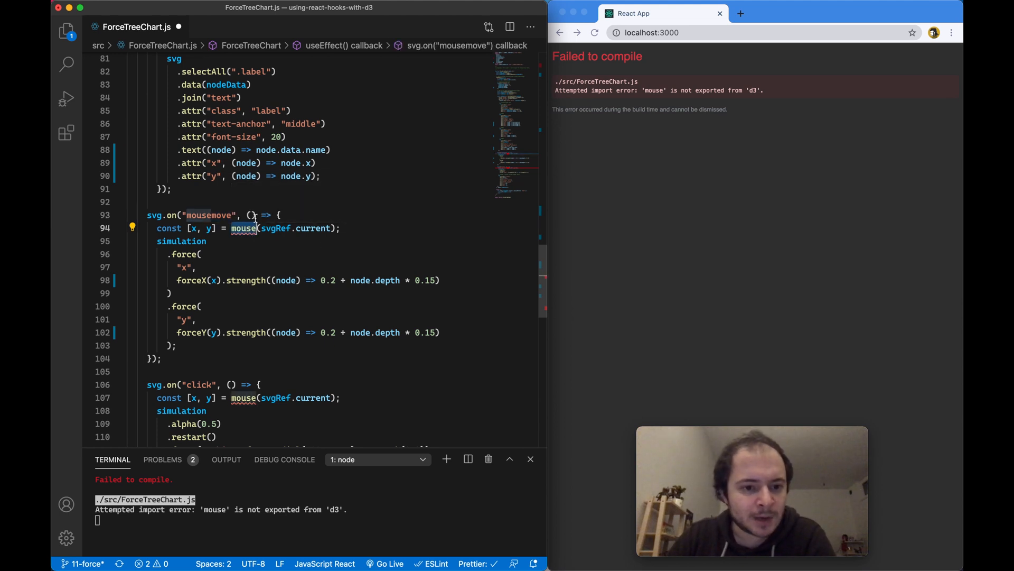
pyautogui.write('event')
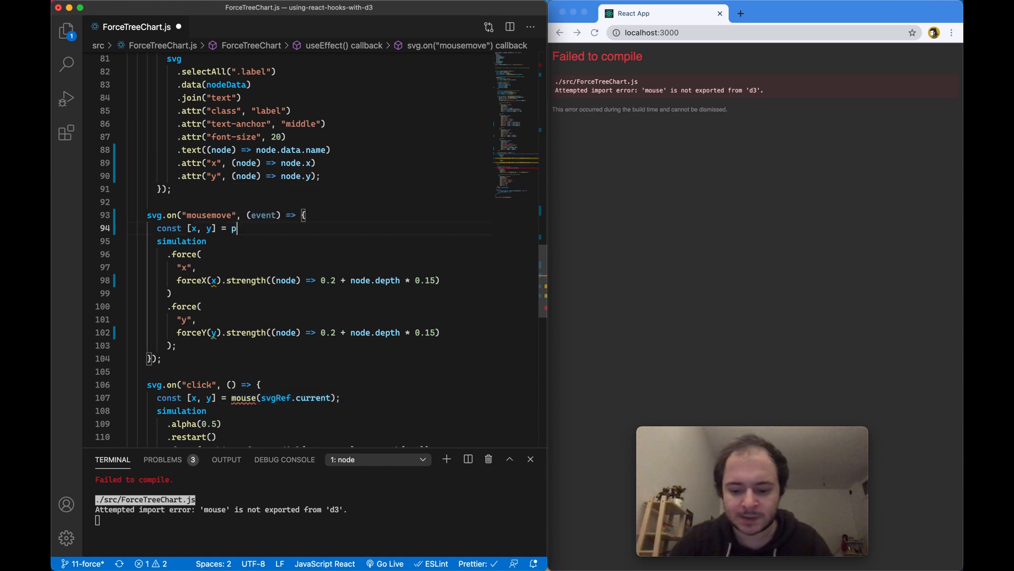
pyautogui.write('ointer')
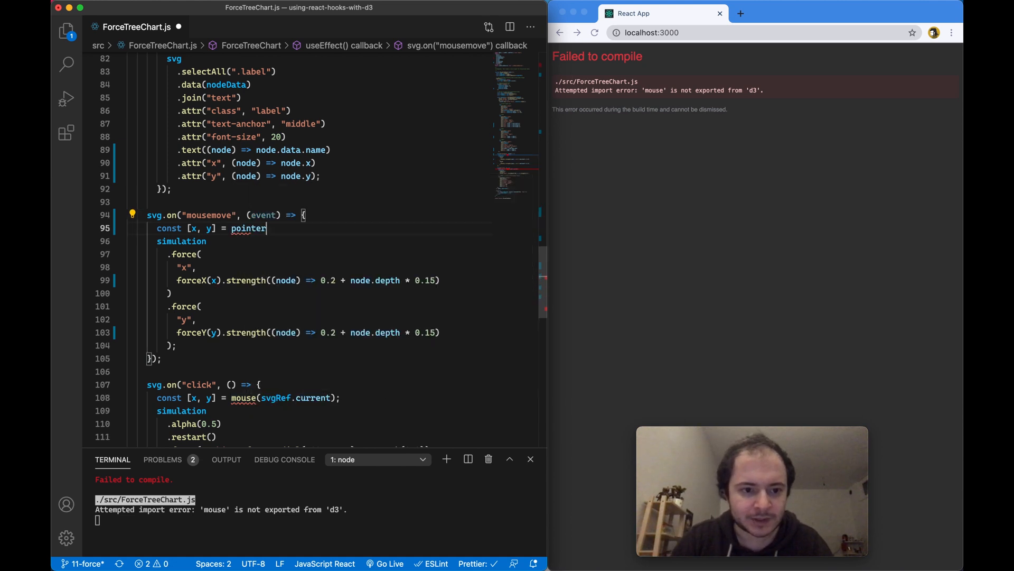
pyautogui.write('(')
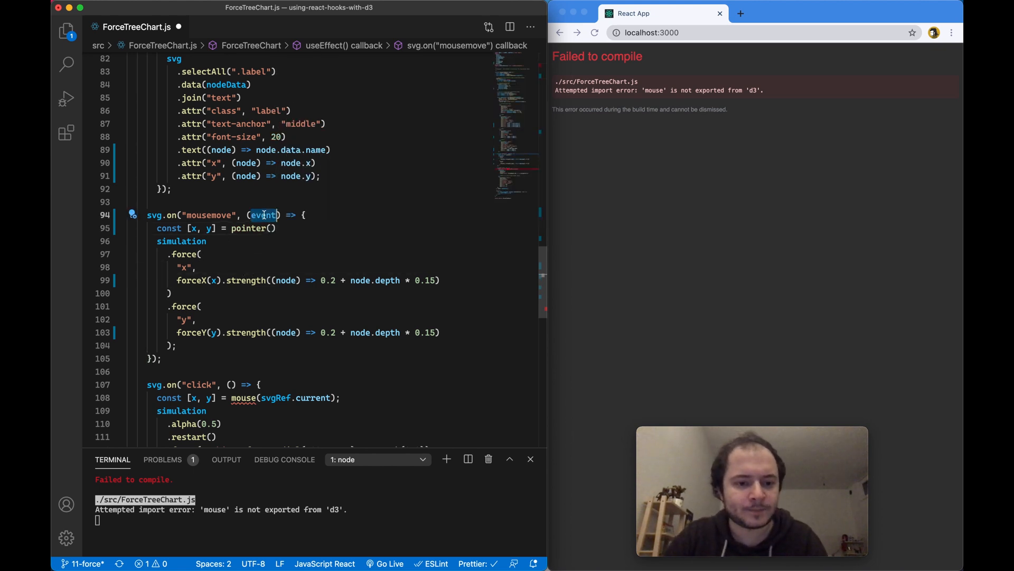
pyautogui.write('event')
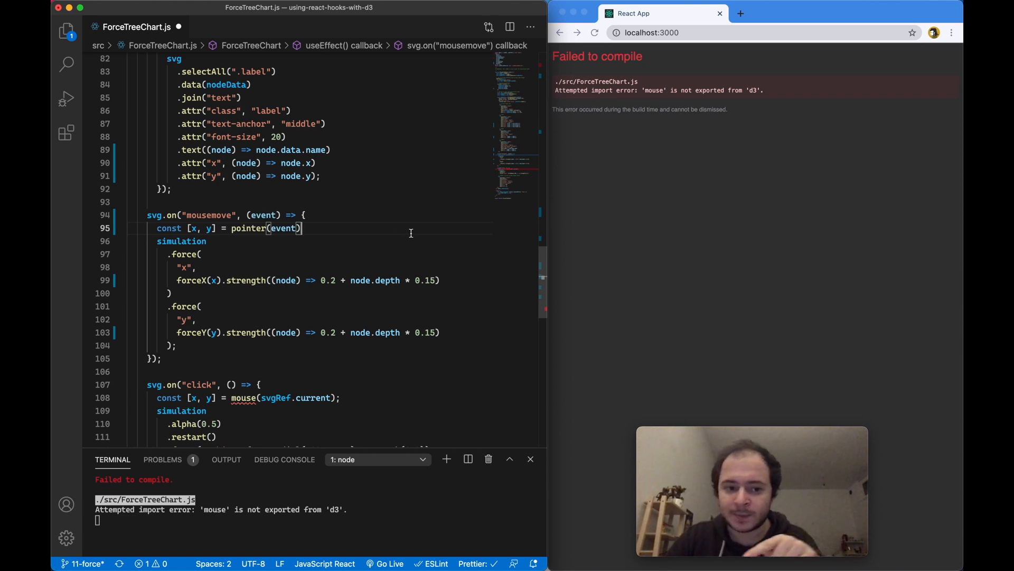
pyautogui.doubleClick(181, 241)
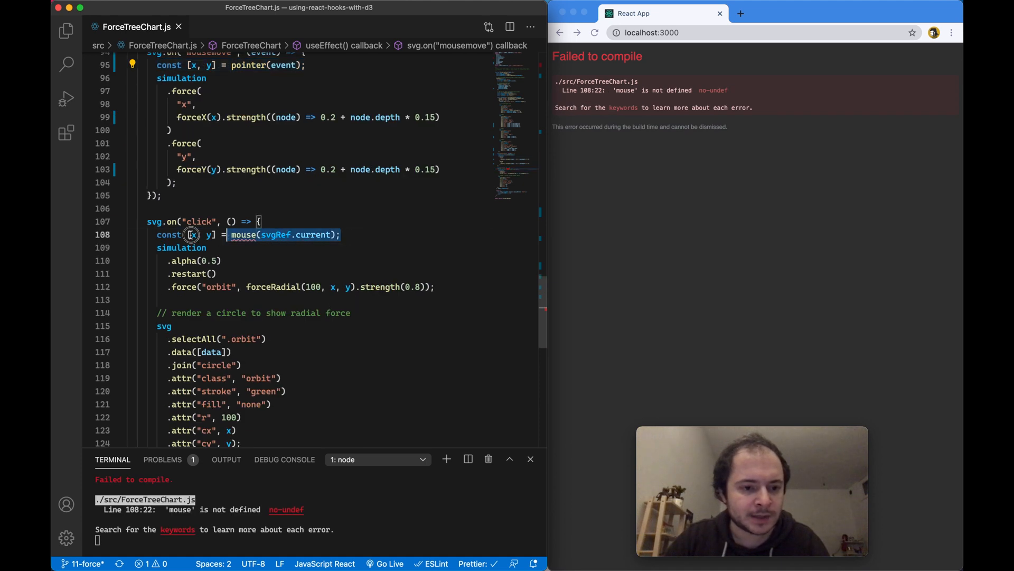
pyautogui.write('pointer(event)')
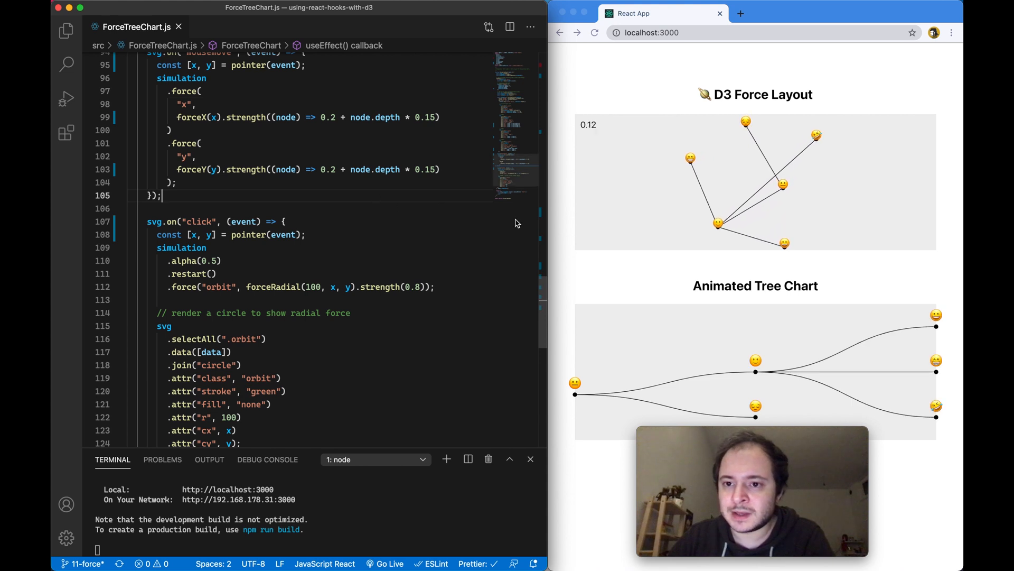
# Step: Click the force layout to check the green orbit, then view the D3 6.0 migration guide
pyautogui.click(614, 188)
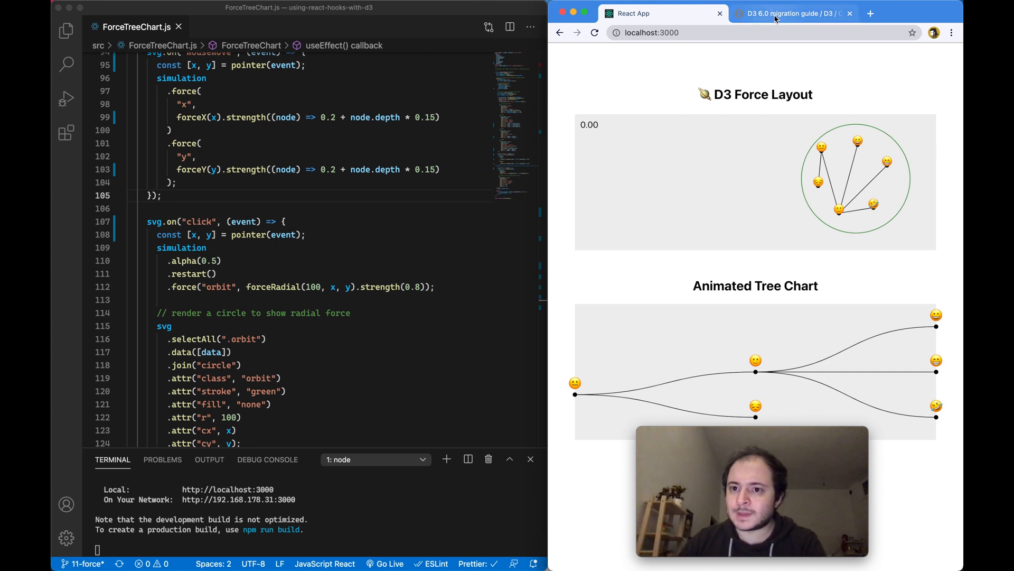
pyautogui.click(792, 13)
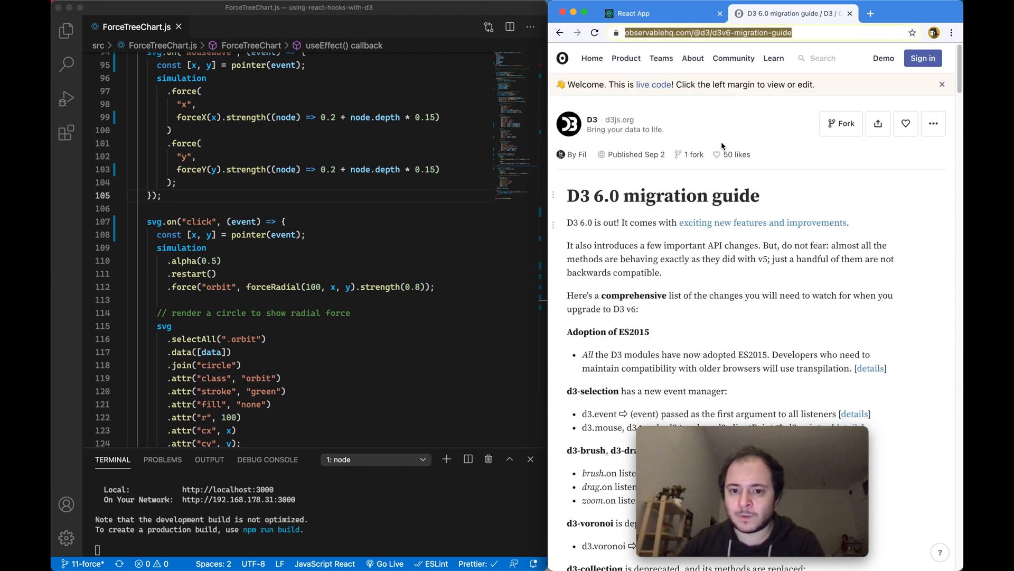